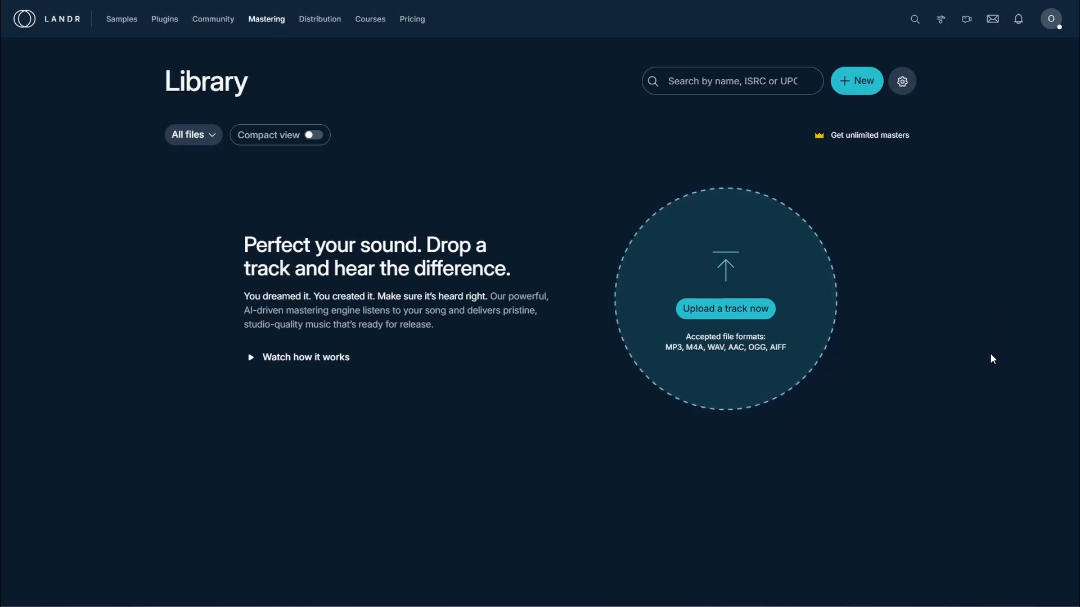
Step: Reach the Spotify for Artists access page through Distribution's Tools list
click(320, 19)
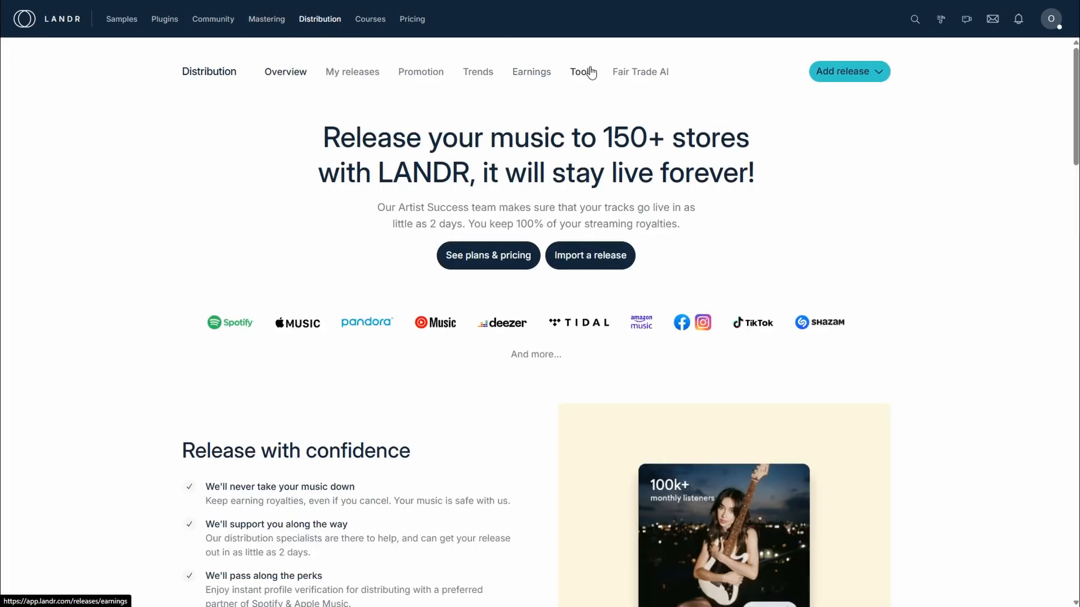
mouse_move(582, 72)
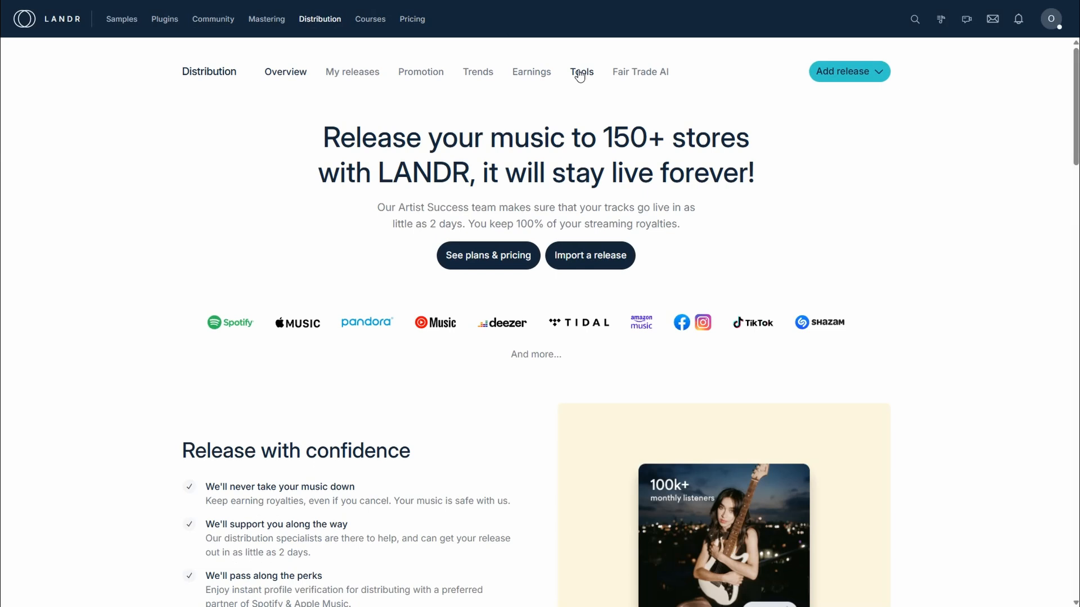
click(581, 72)
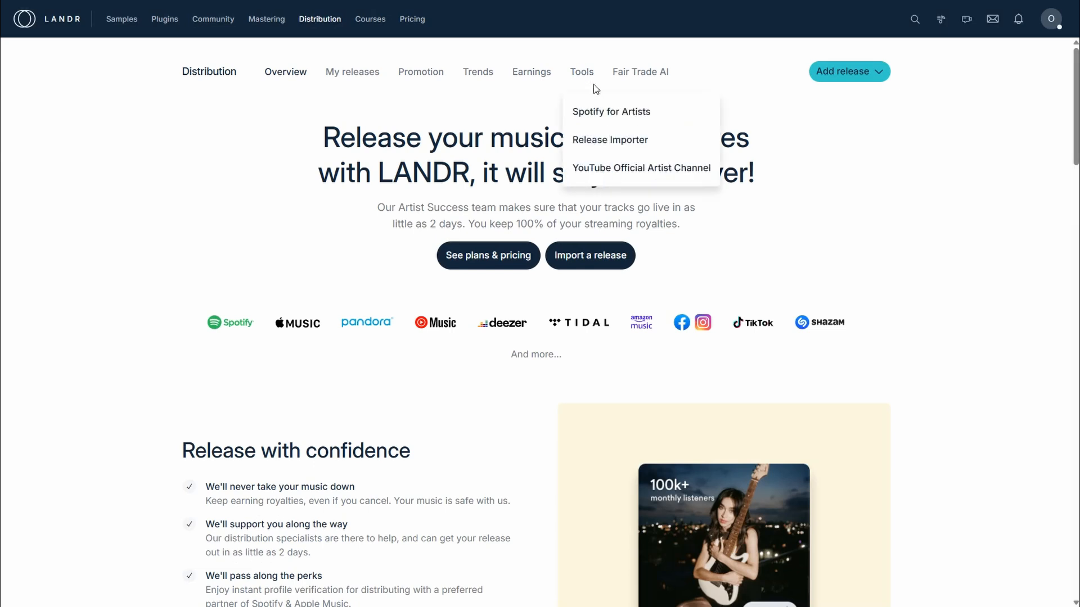
click(610, 112)
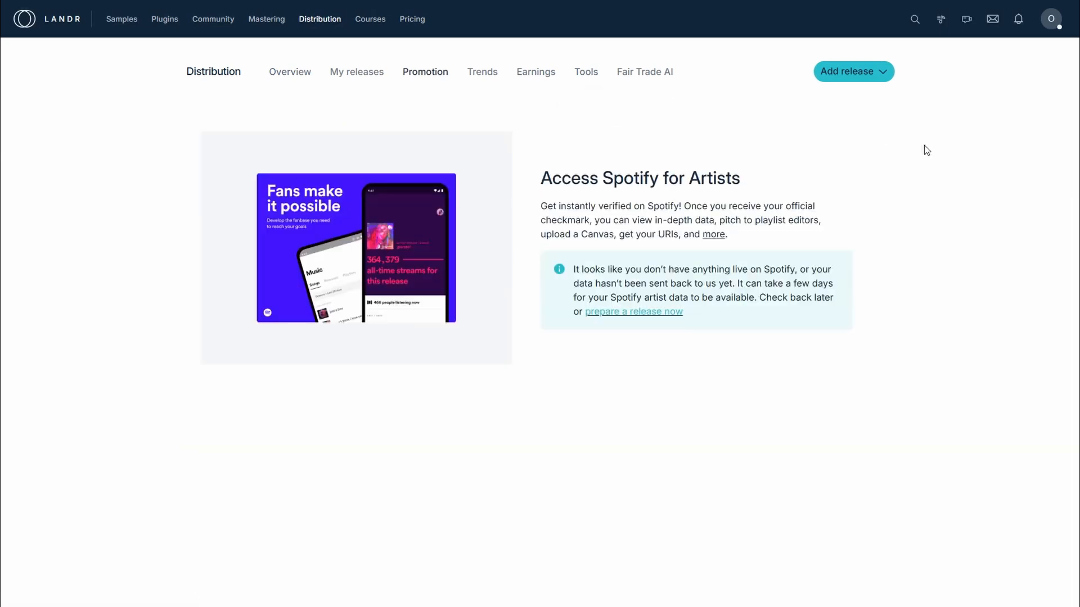
mouse_move(959, 327)
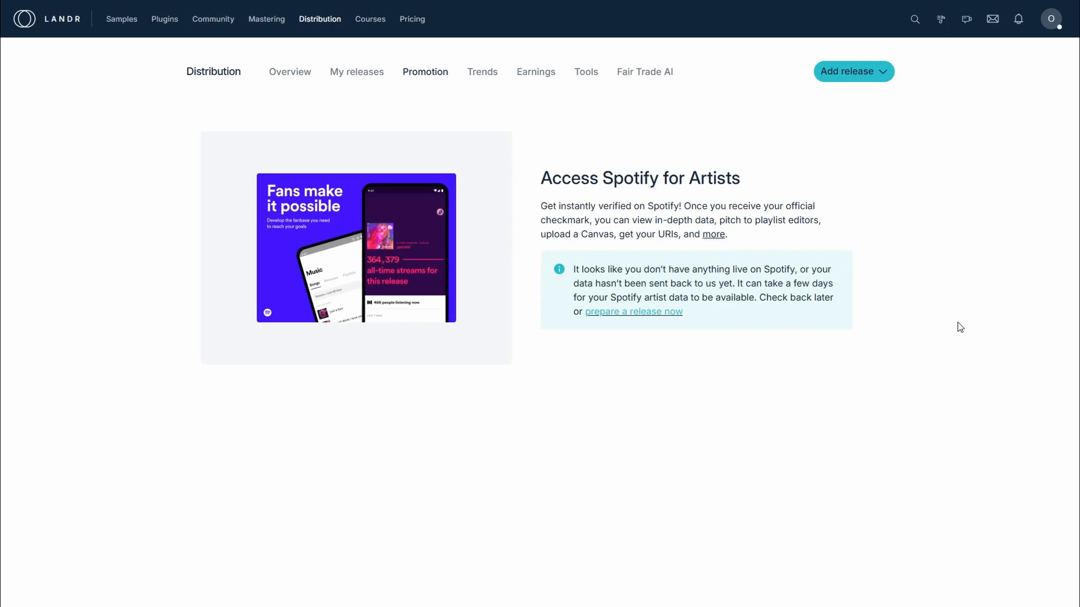
mouse_move(956, 326)
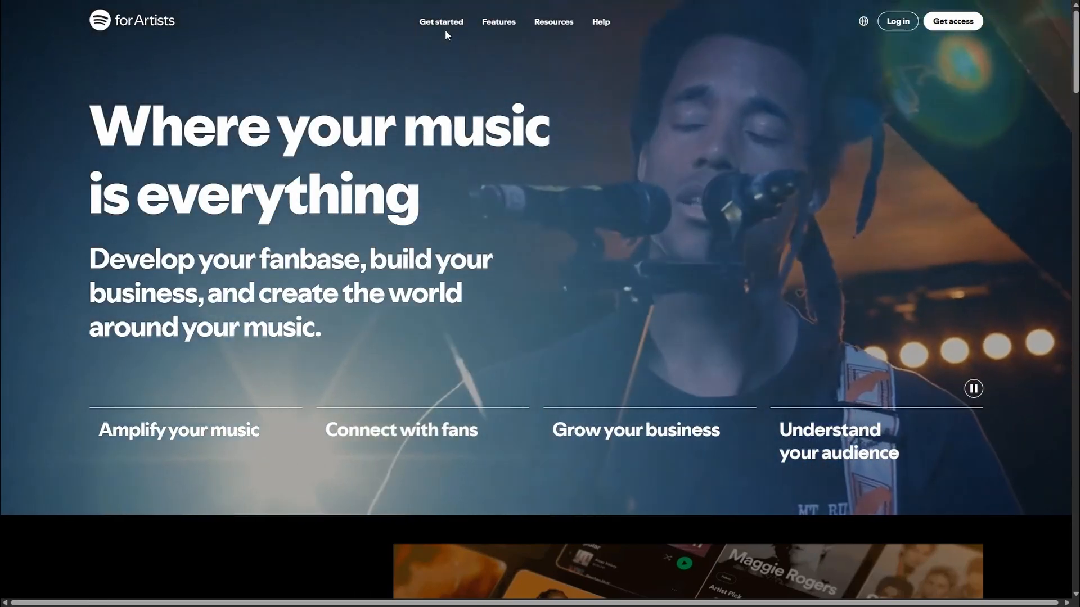
Step: Show the Get started page scrolled to the 'Looking to access an existing account?' banner
click(441, 22)
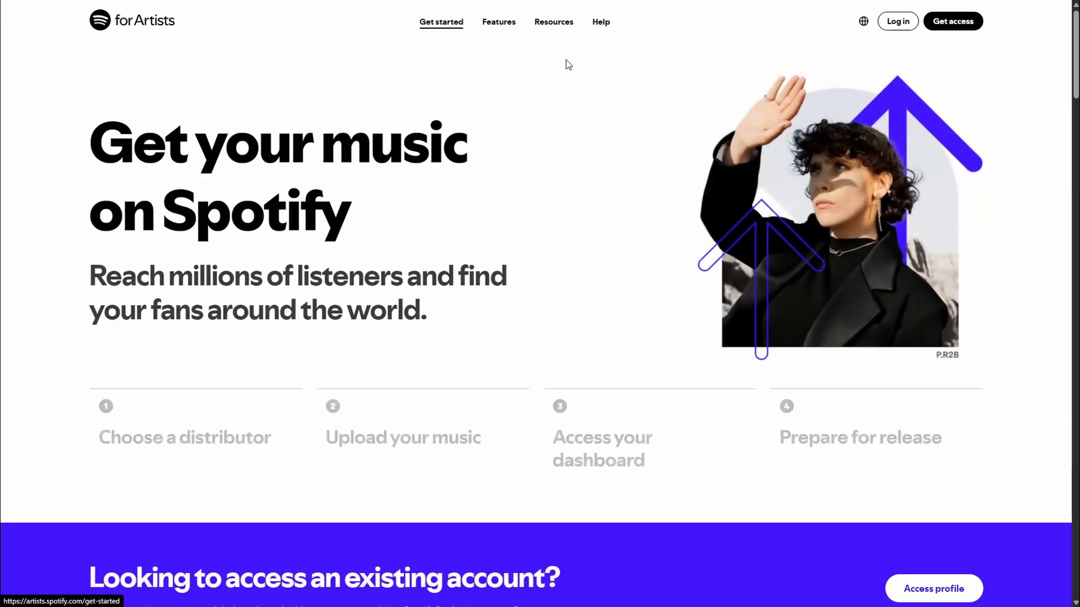
scroll(down, 3)
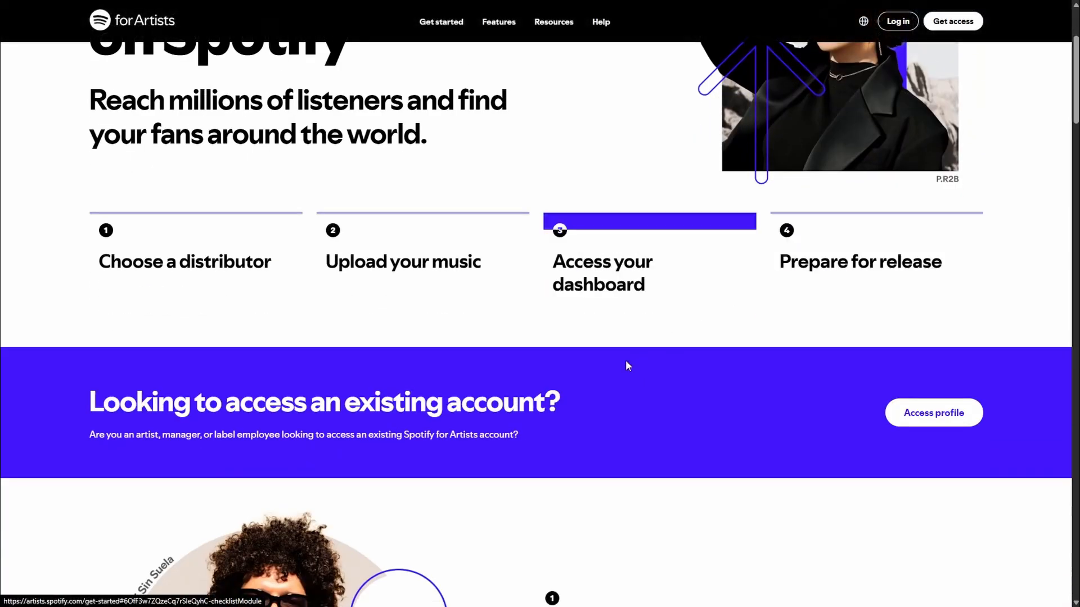
mouse_move(841, 420)
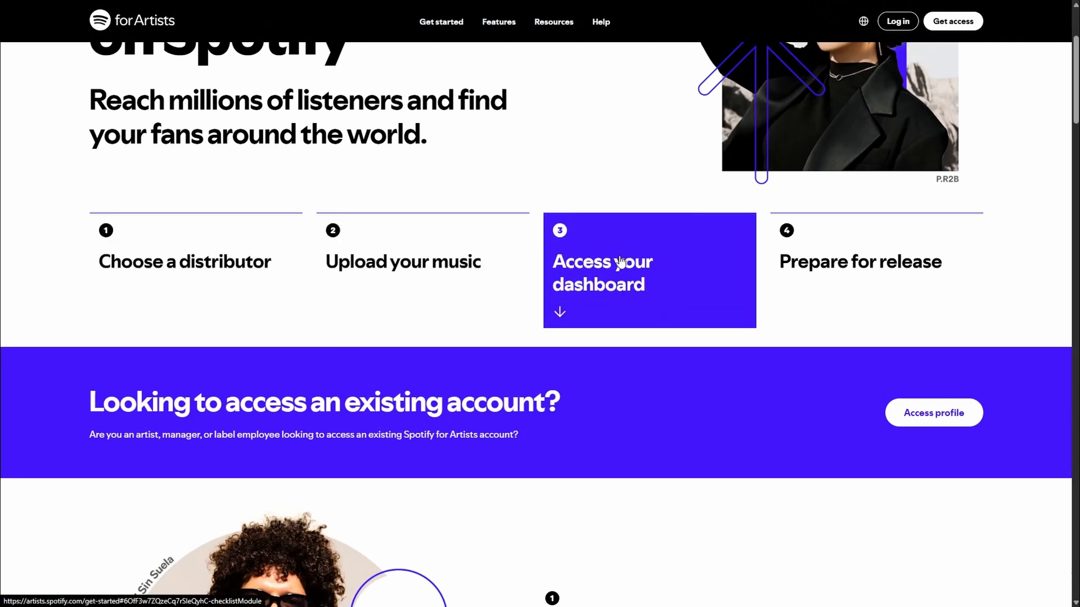
mouse_move(599, 420)
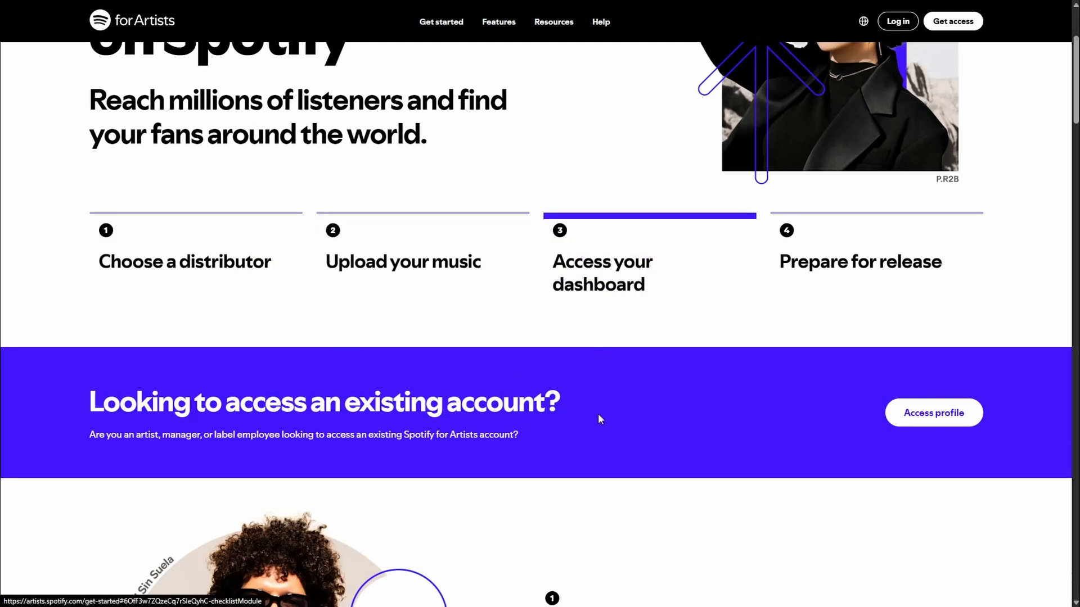
mouse_move(933, 413)
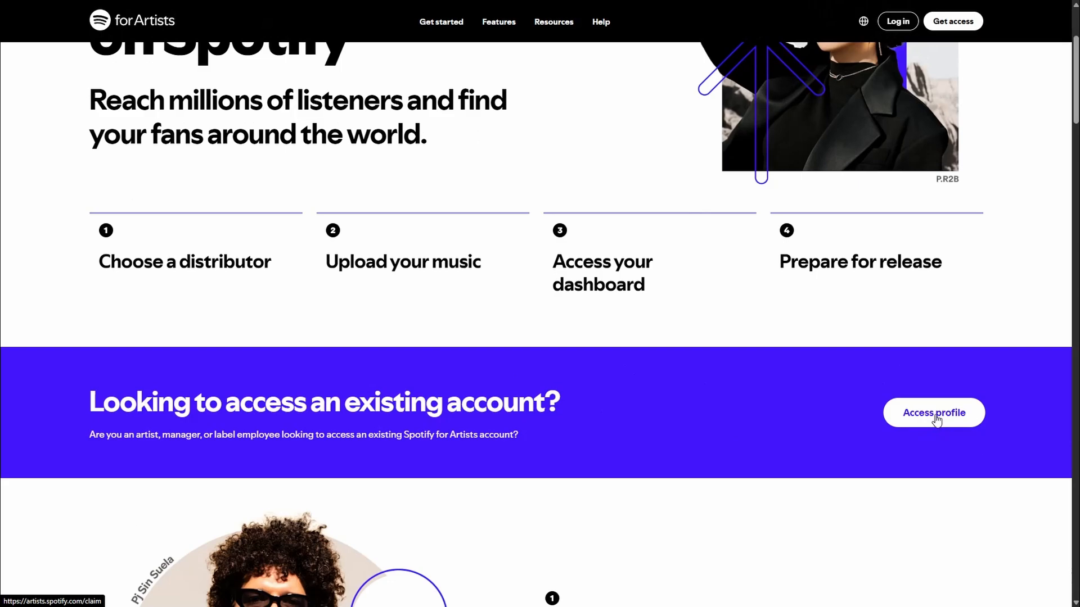
Step: Choose Access profile in the existing-account banner to begin the access flow
click(934, 413)
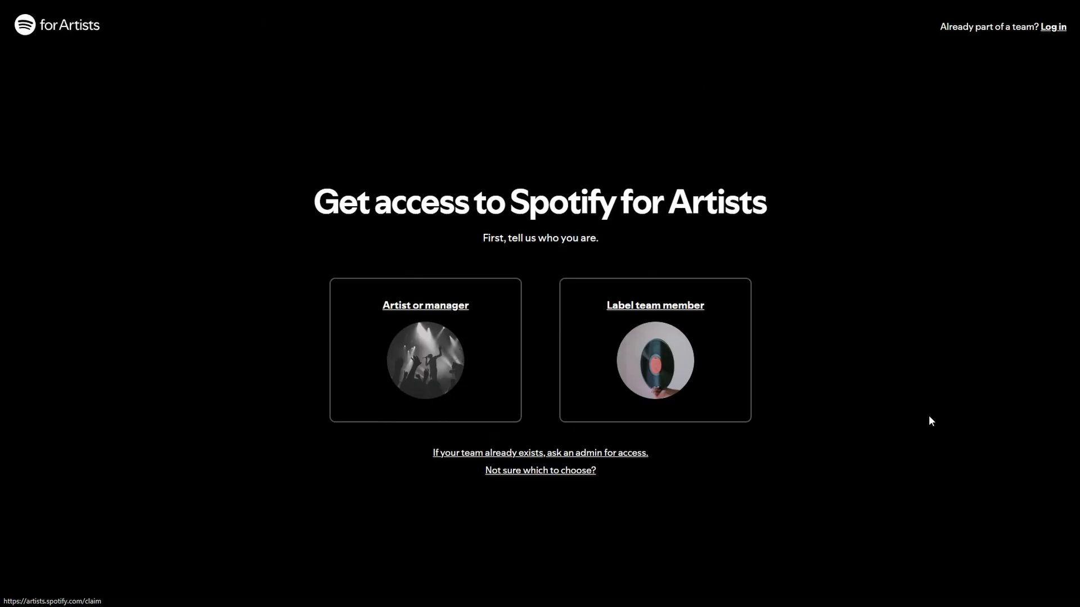
mouse_move(845, 464)
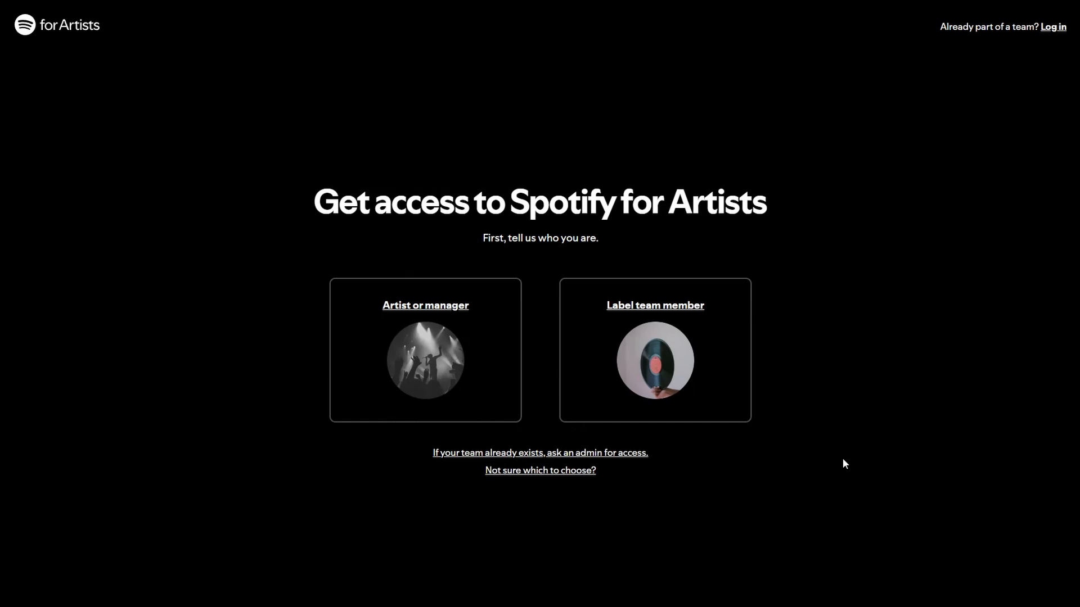
click(1053, 26)
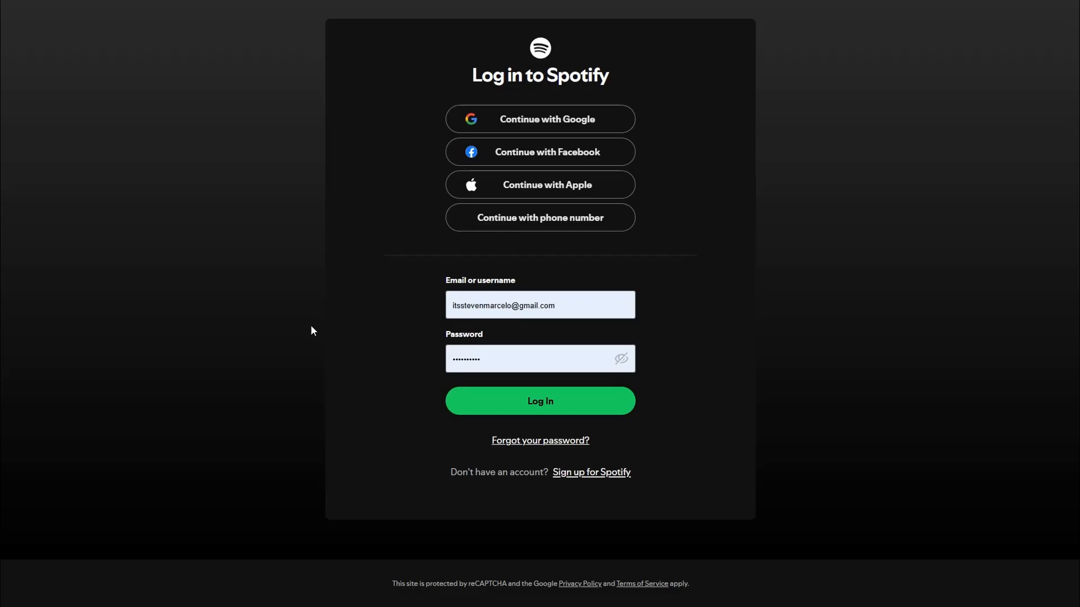
mouse_move(320, 328)
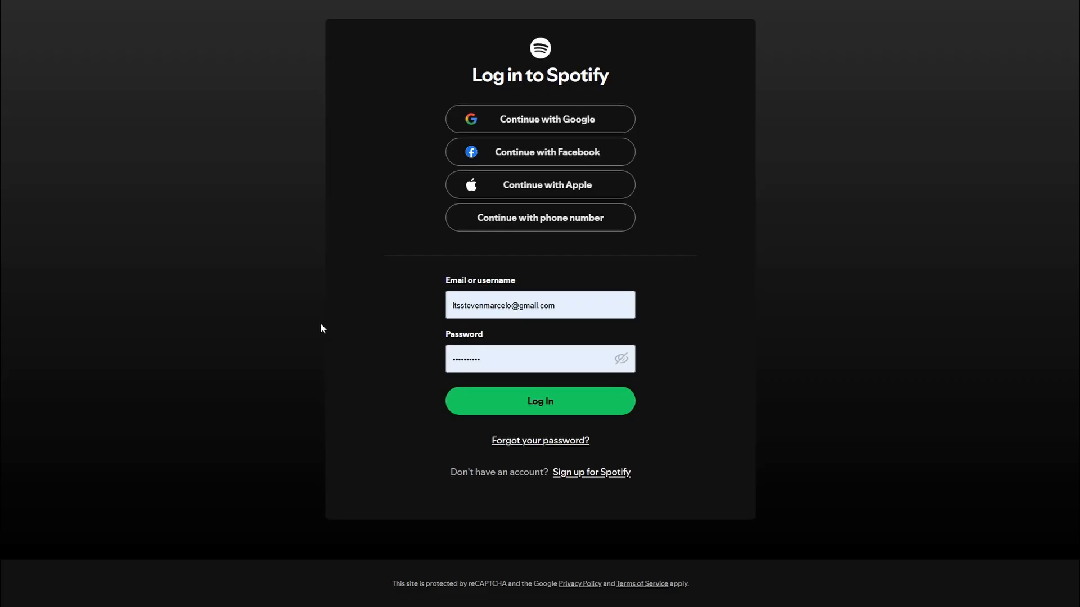
mouse_move(437, 254)
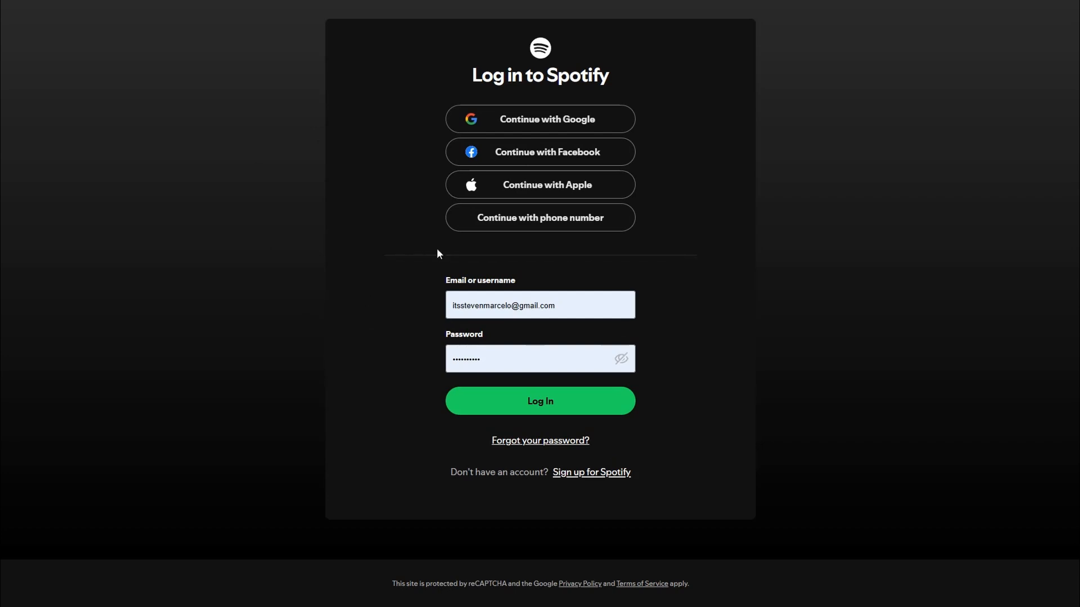
mouse_move(916, 290)
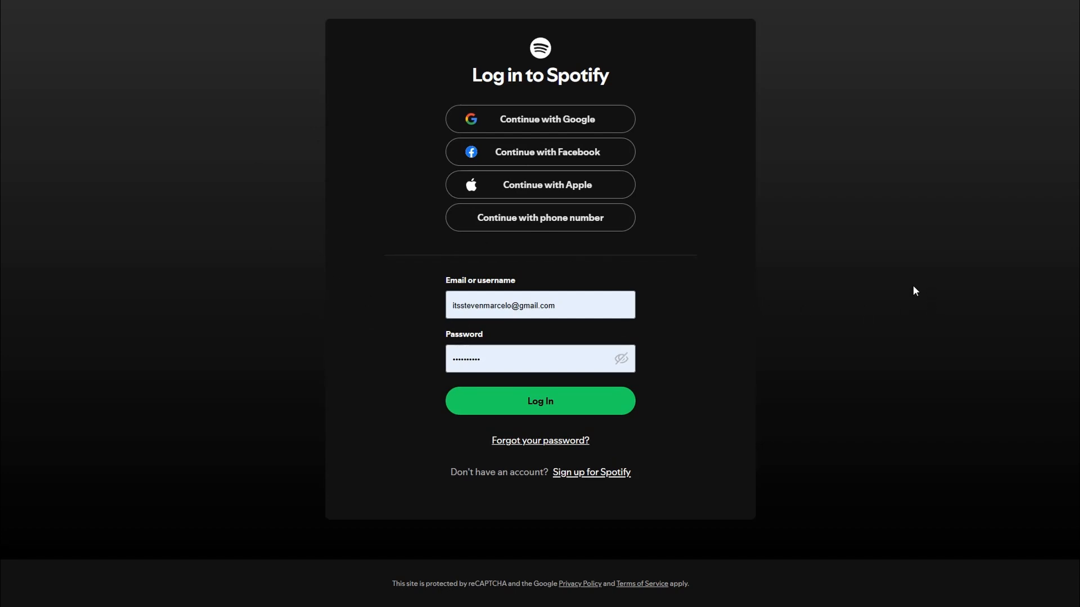
mouse_move(960, 278)
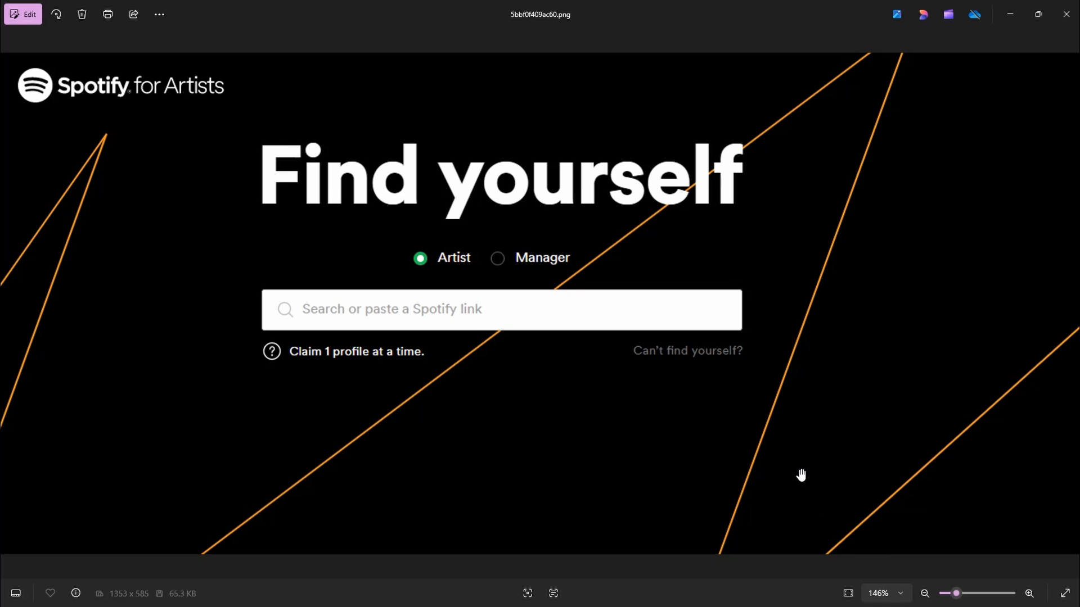
mouse_move(795, 472)
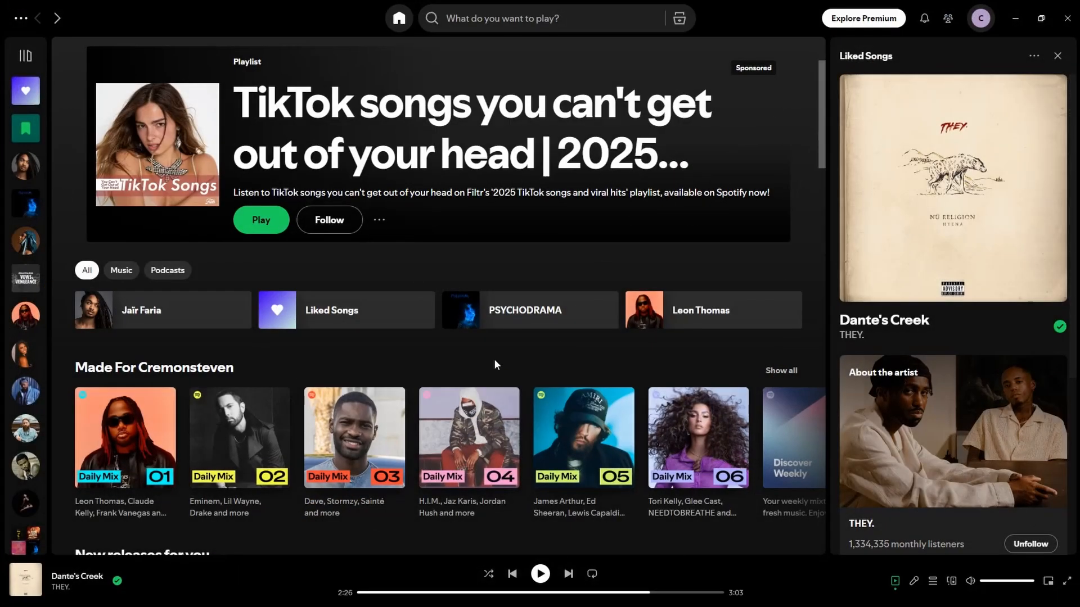
Step: Copy Leon Thomas's artist link via Share > Copy link to artist on his page
click(520, 19)
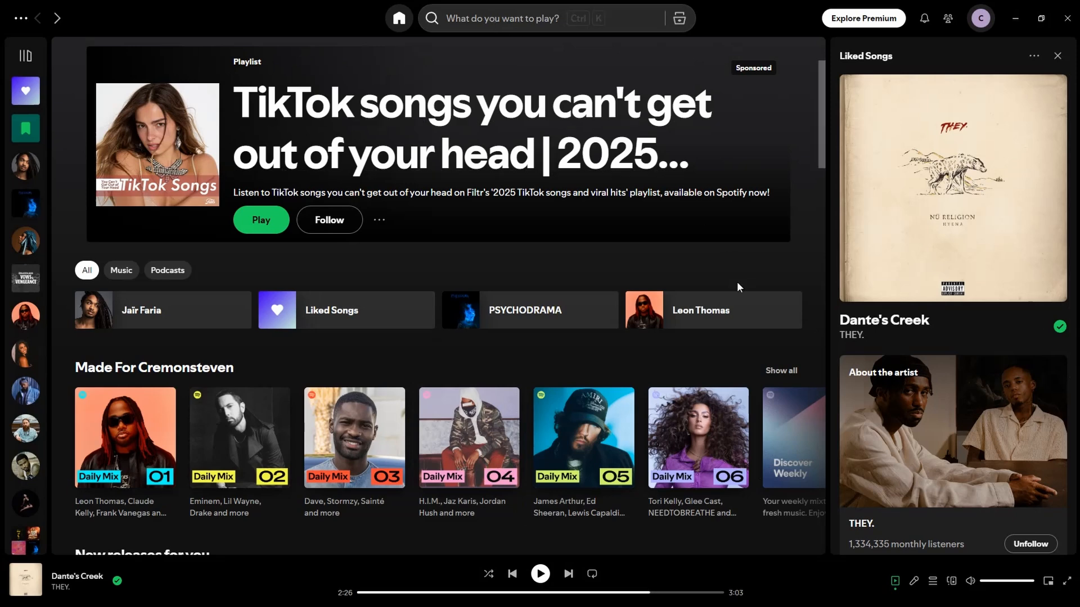
click(701, 311)
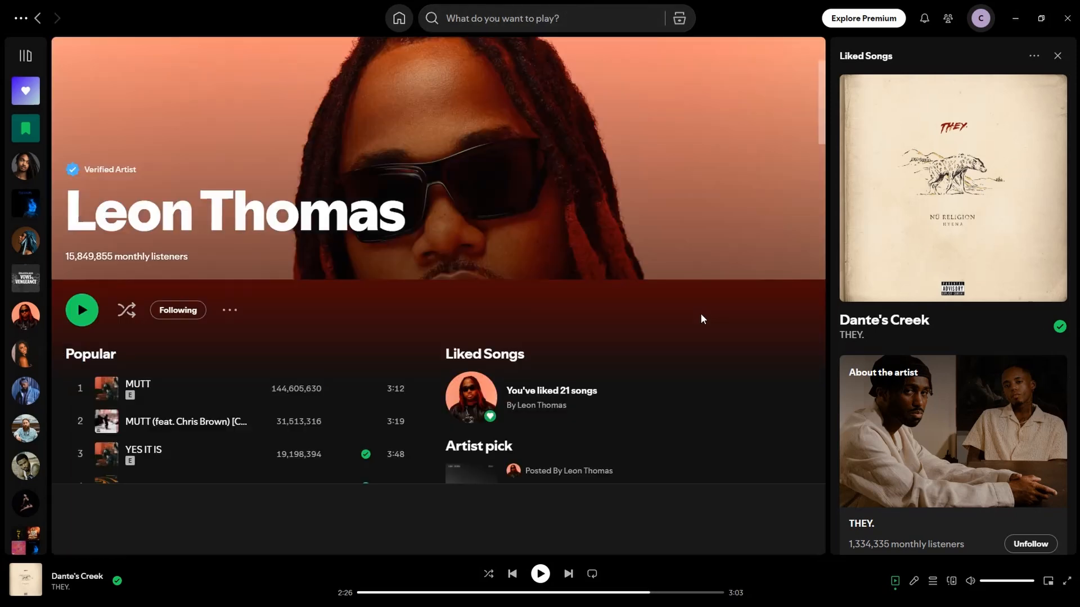
mouse_move(229, 311)
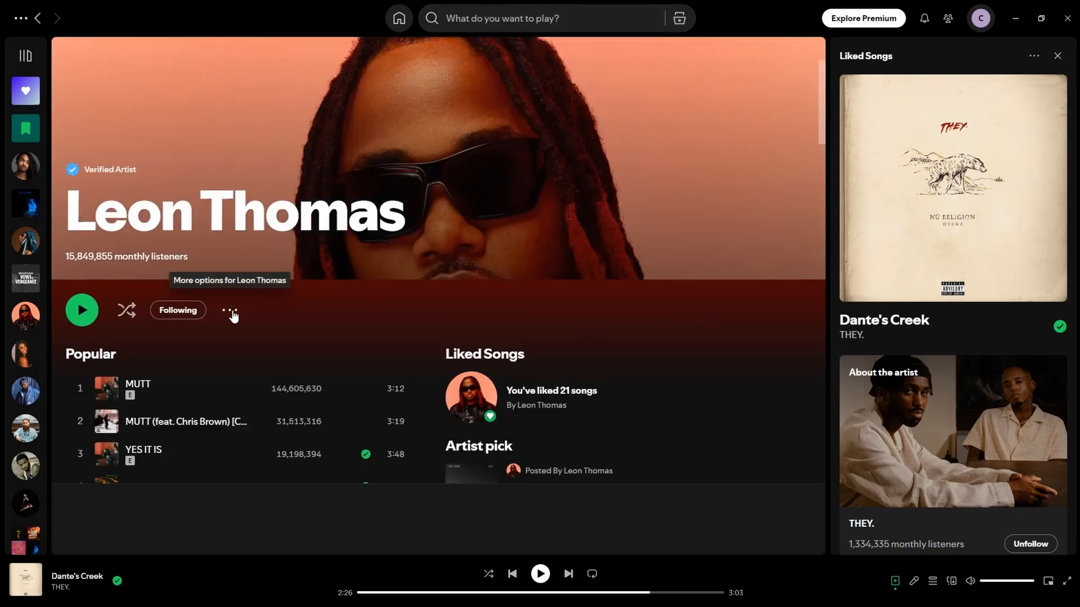
click(232, 311)
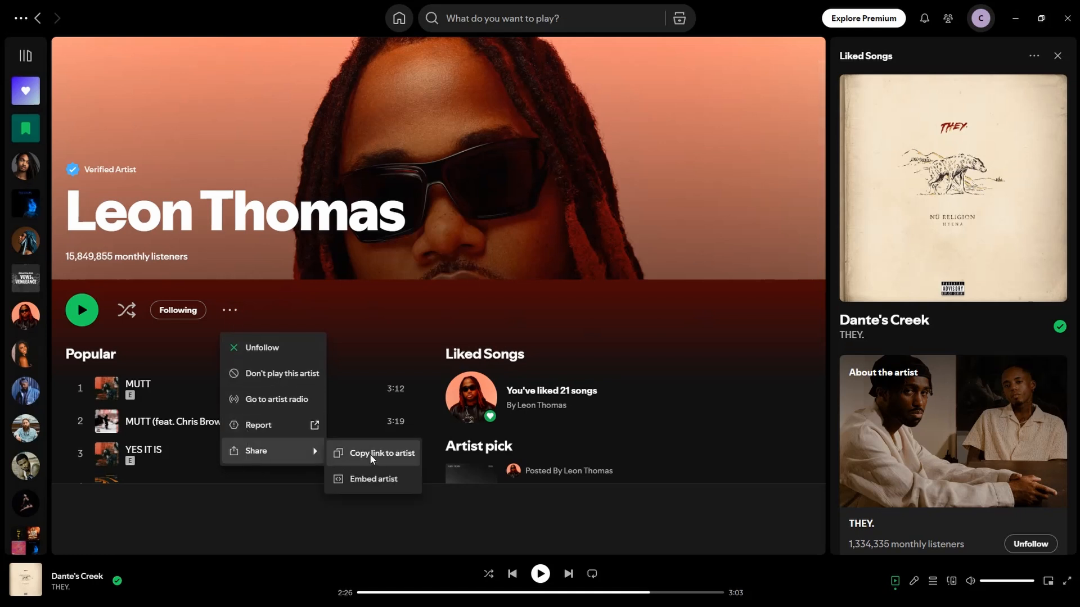
click(382, 453)
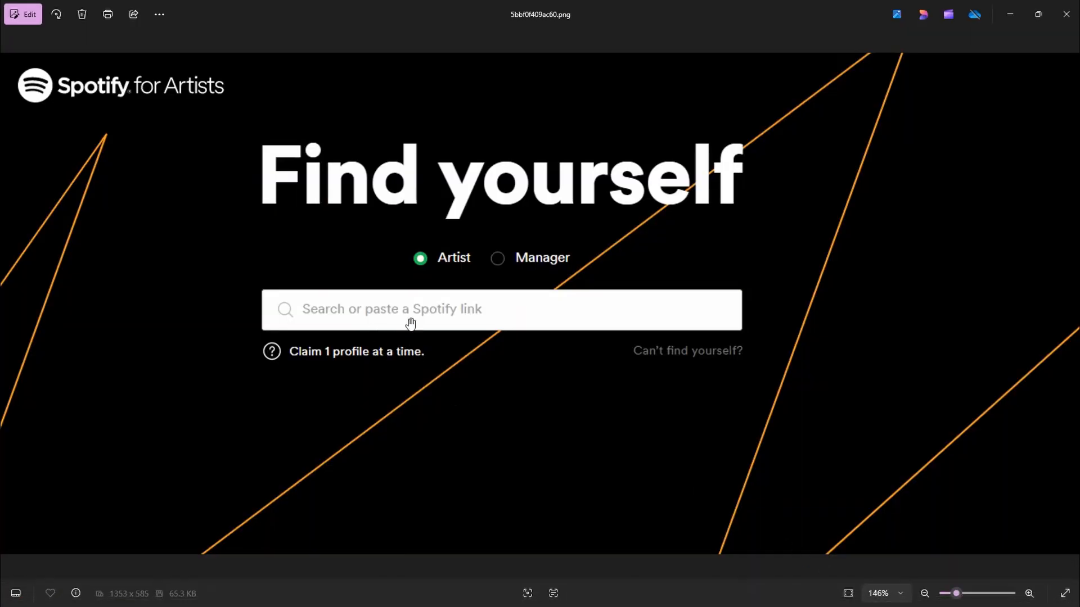
mouse_move(498, 312)
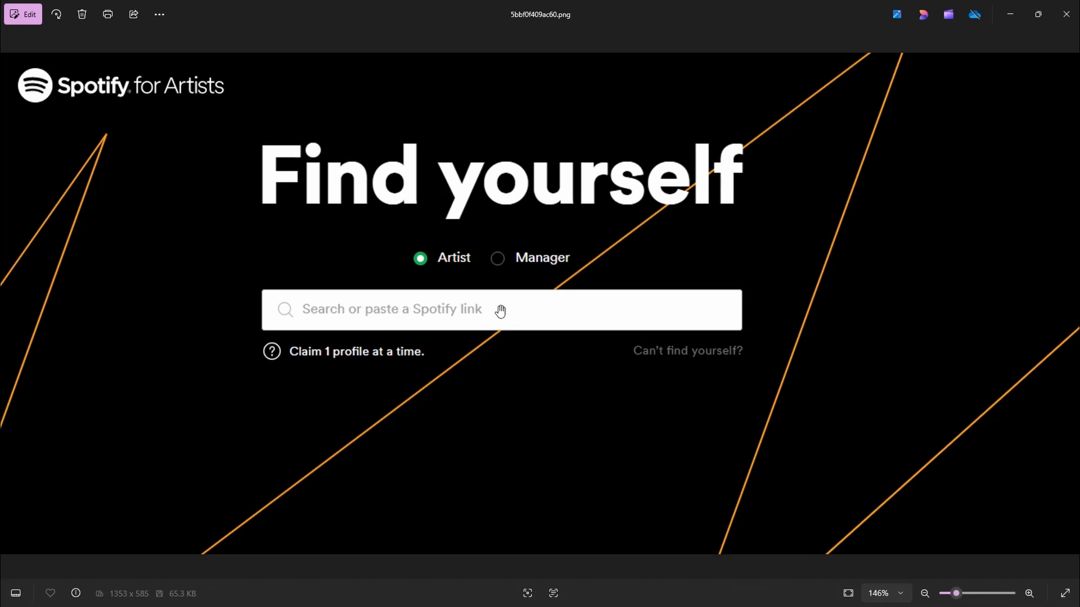
mouse_move(1035, 129)
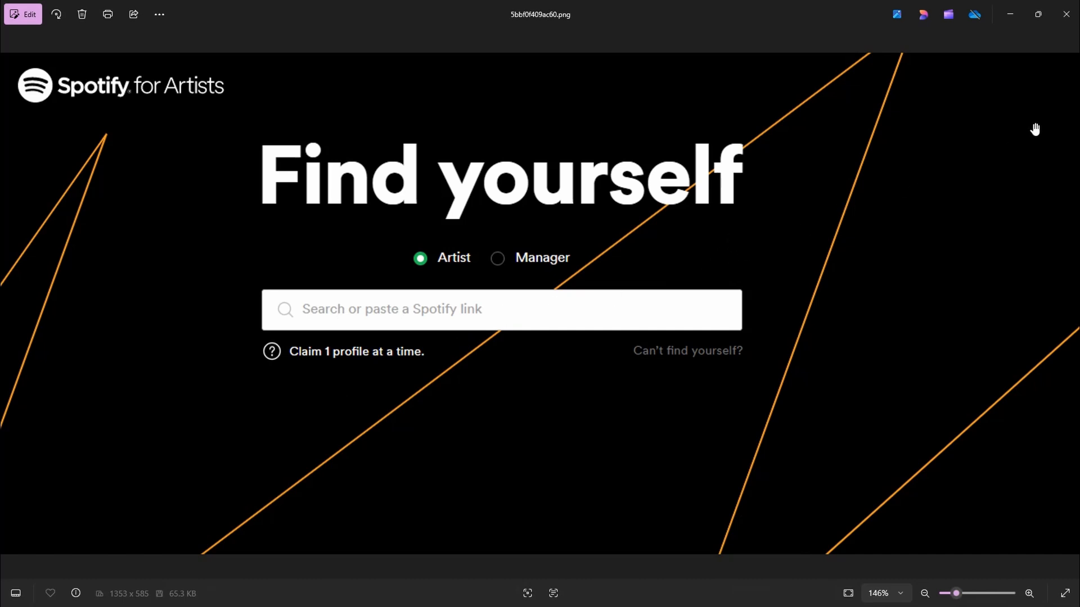
mouse_move(1029, 589)
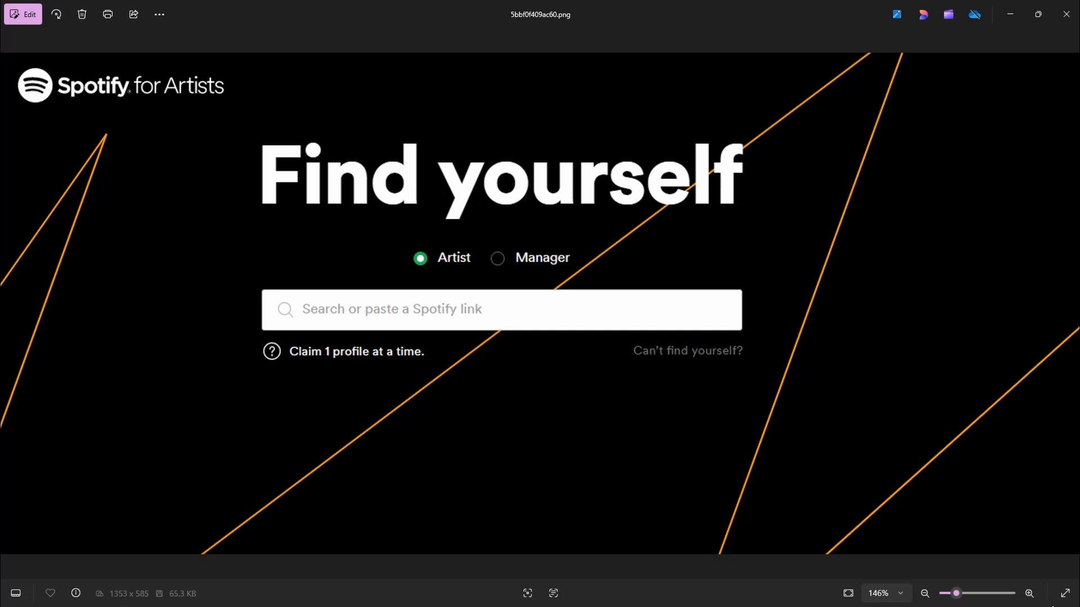
mouse_move(1023, 451)
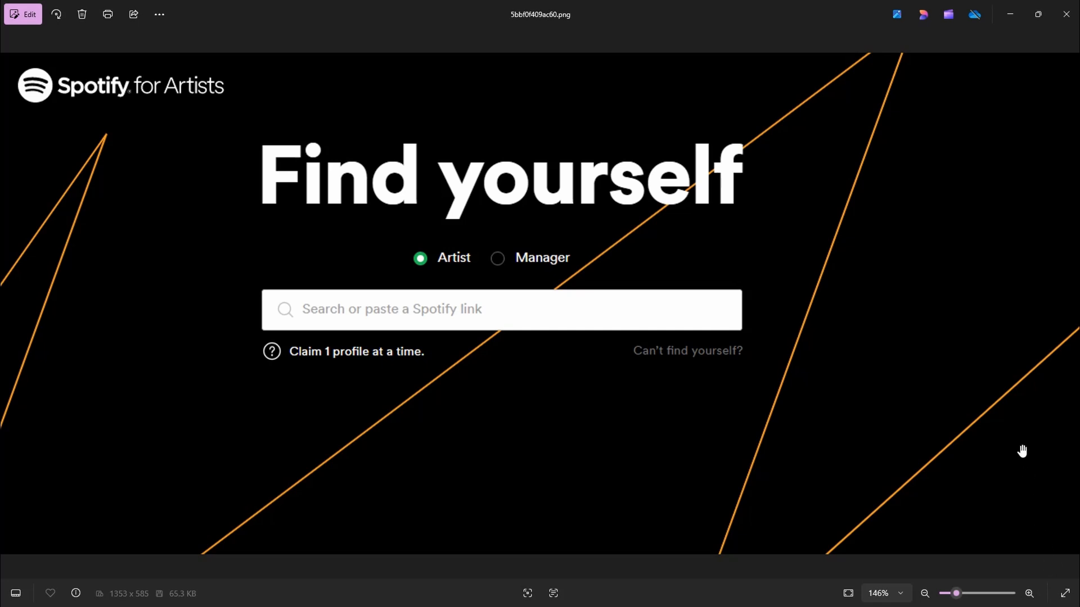
mouse_move(989, 376)
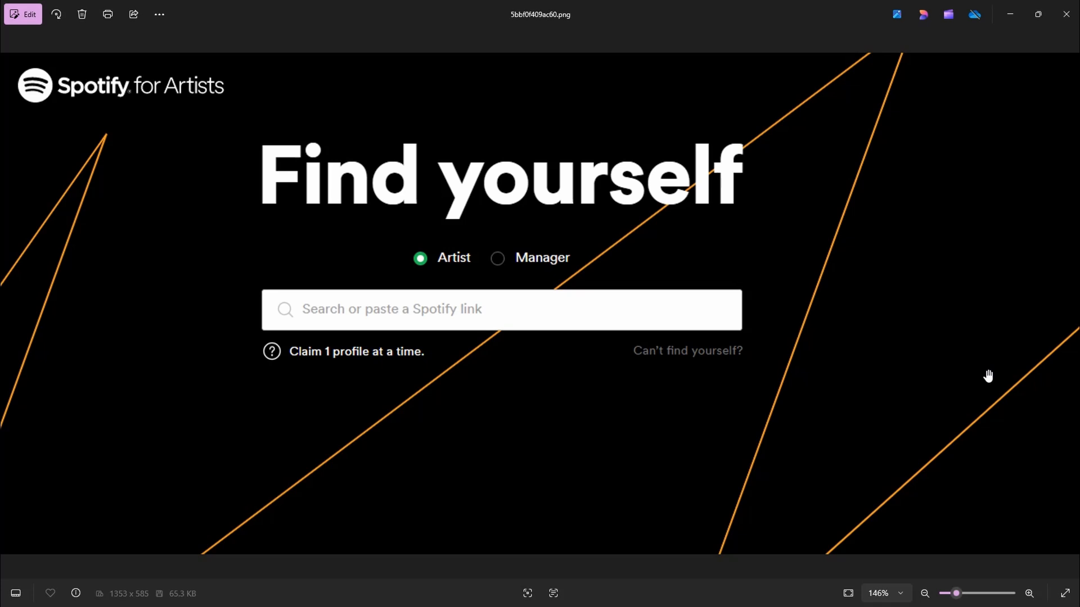
mouse_move(1071, 605)
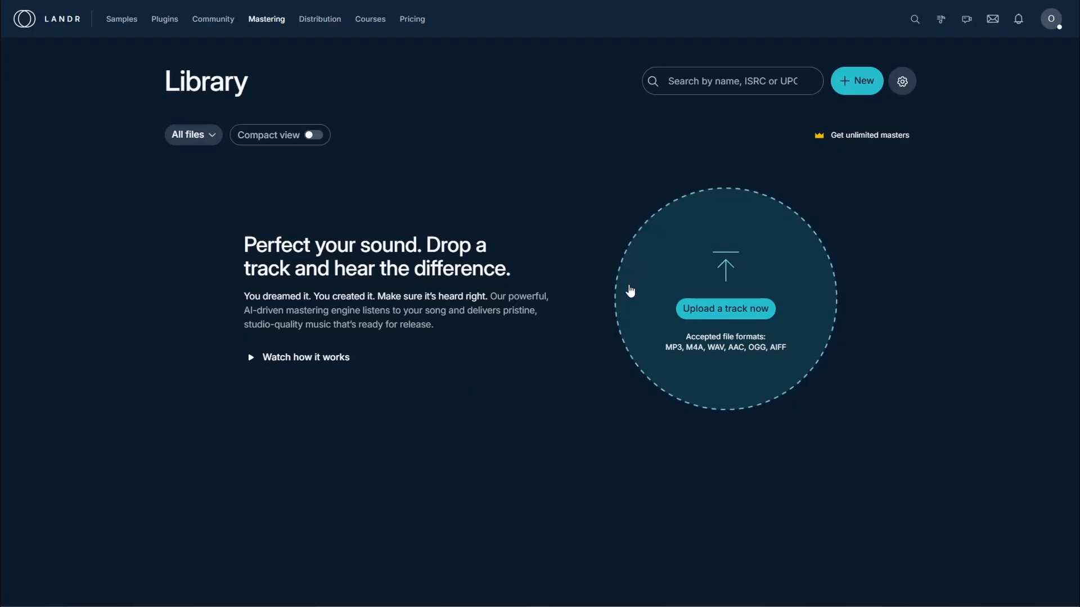
mouse_move(1010, 311)
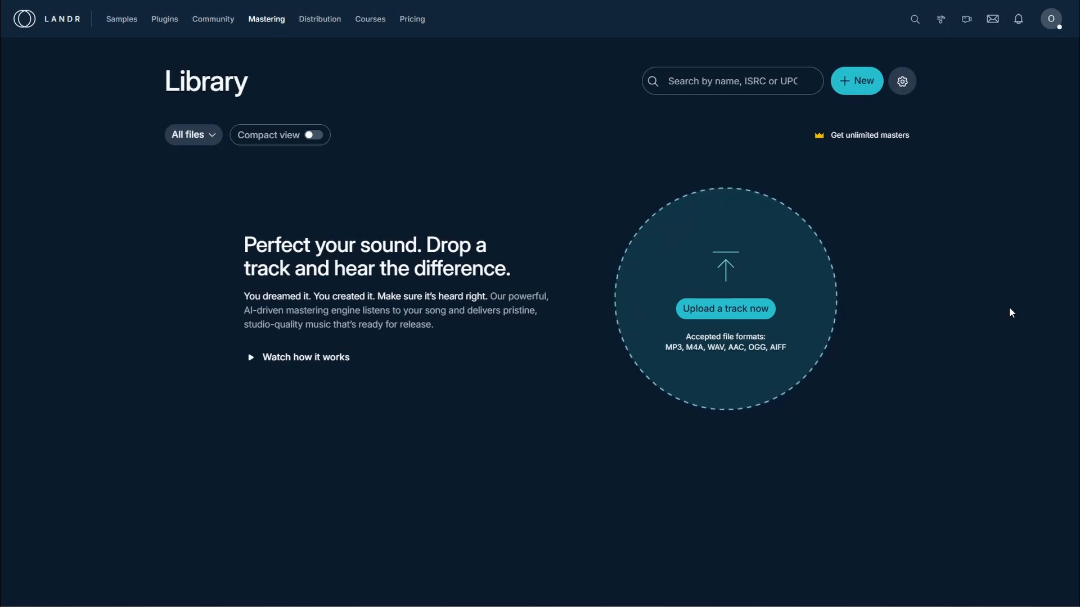